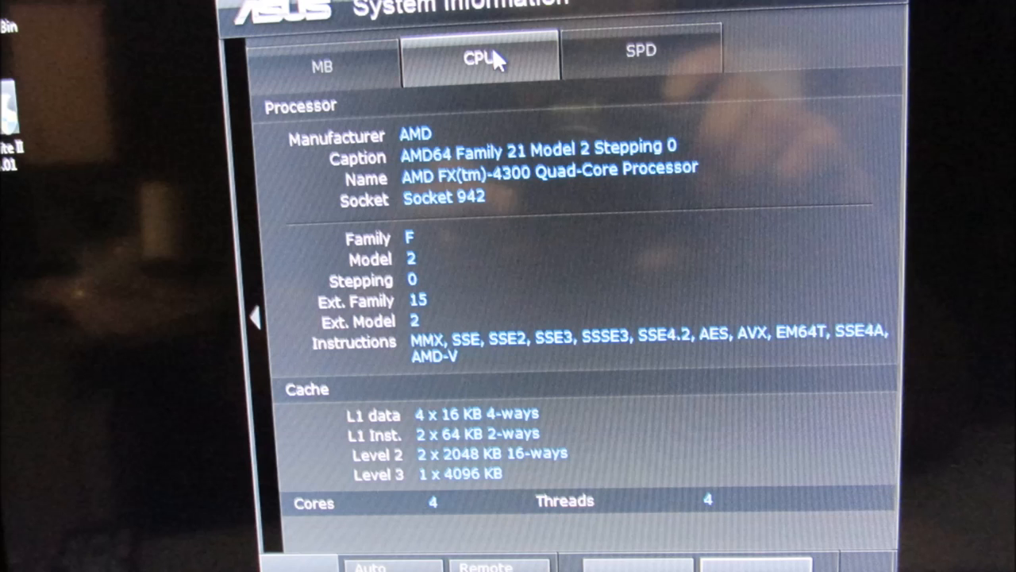
Show the SPD memory module details and JEDEC timings for DIMM #1
click(643, 54)
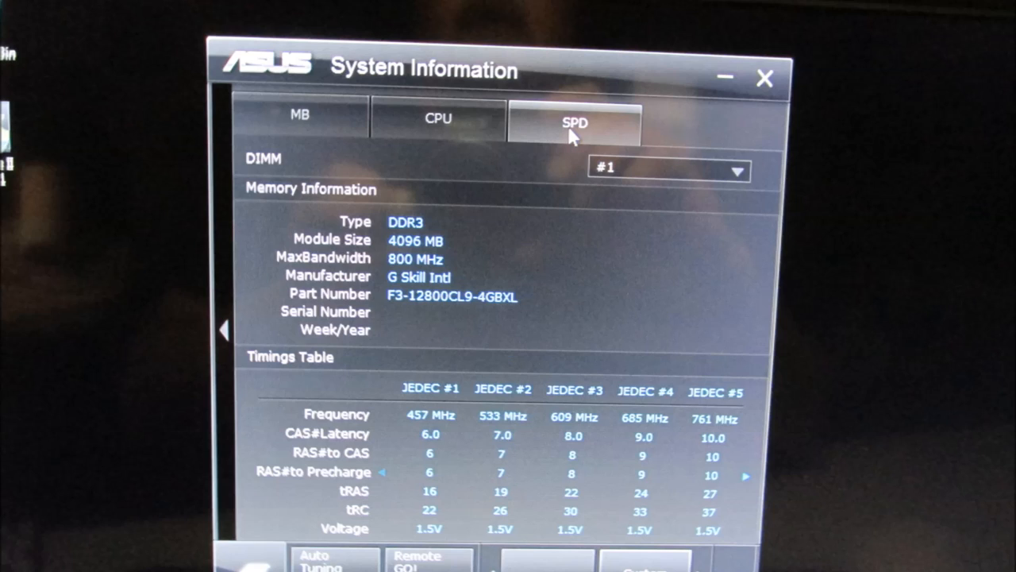